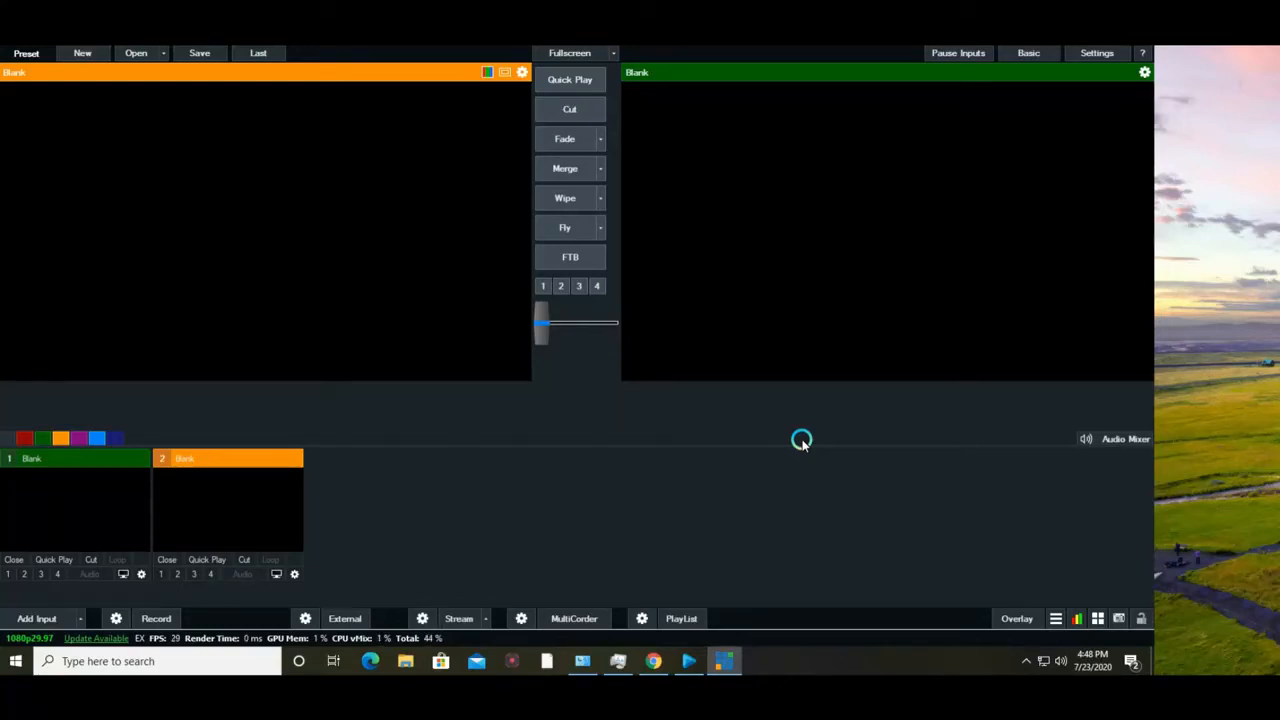
pyautogui.moveTo(818, 438)
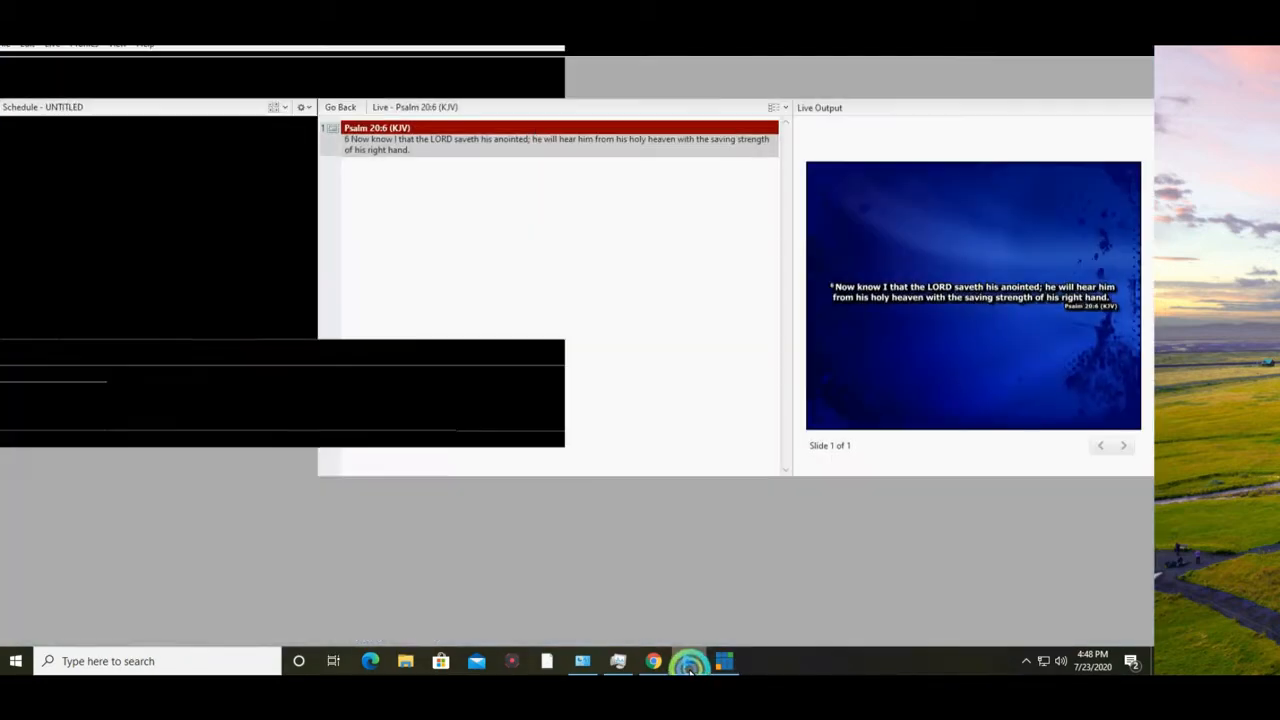
# Bring EasyWorship to the front and show the scripture themes library.
pyautogui.click(688, 661)
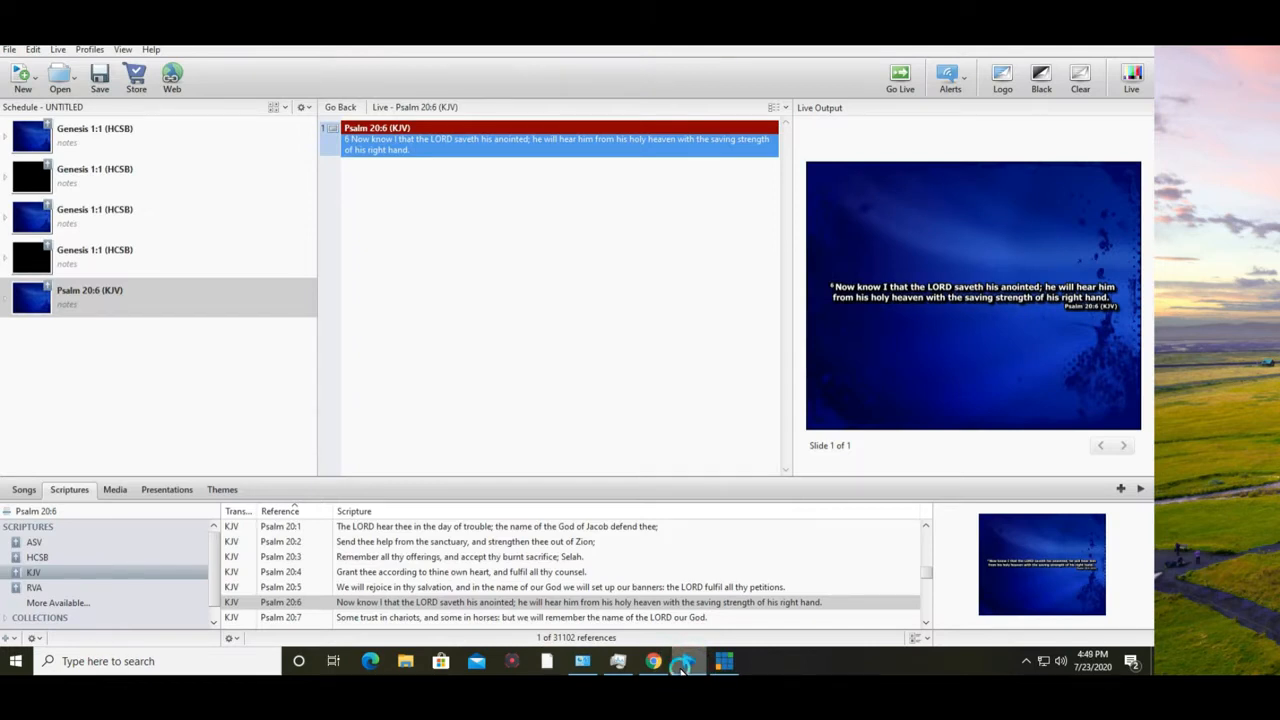
pyautogui.click(222, 489)
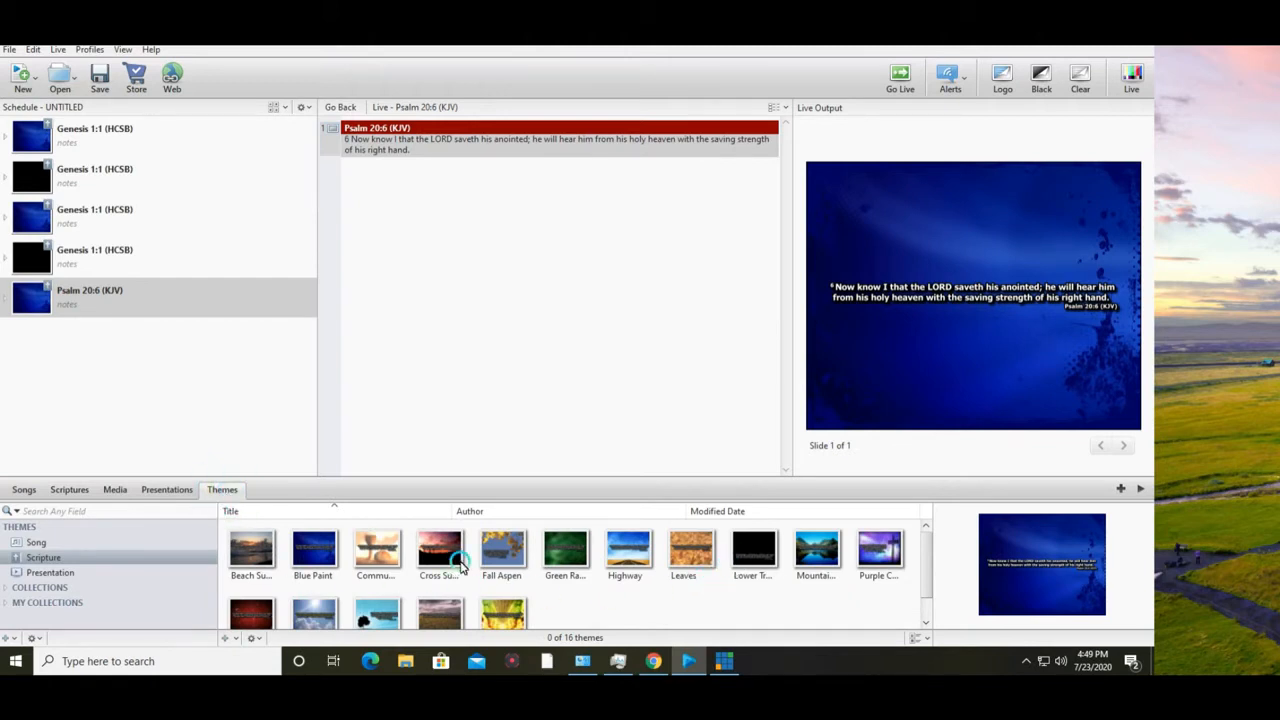
# Set the Lower Third theme as the default scripture theme.
pyautogui.rightClick(753, 548)
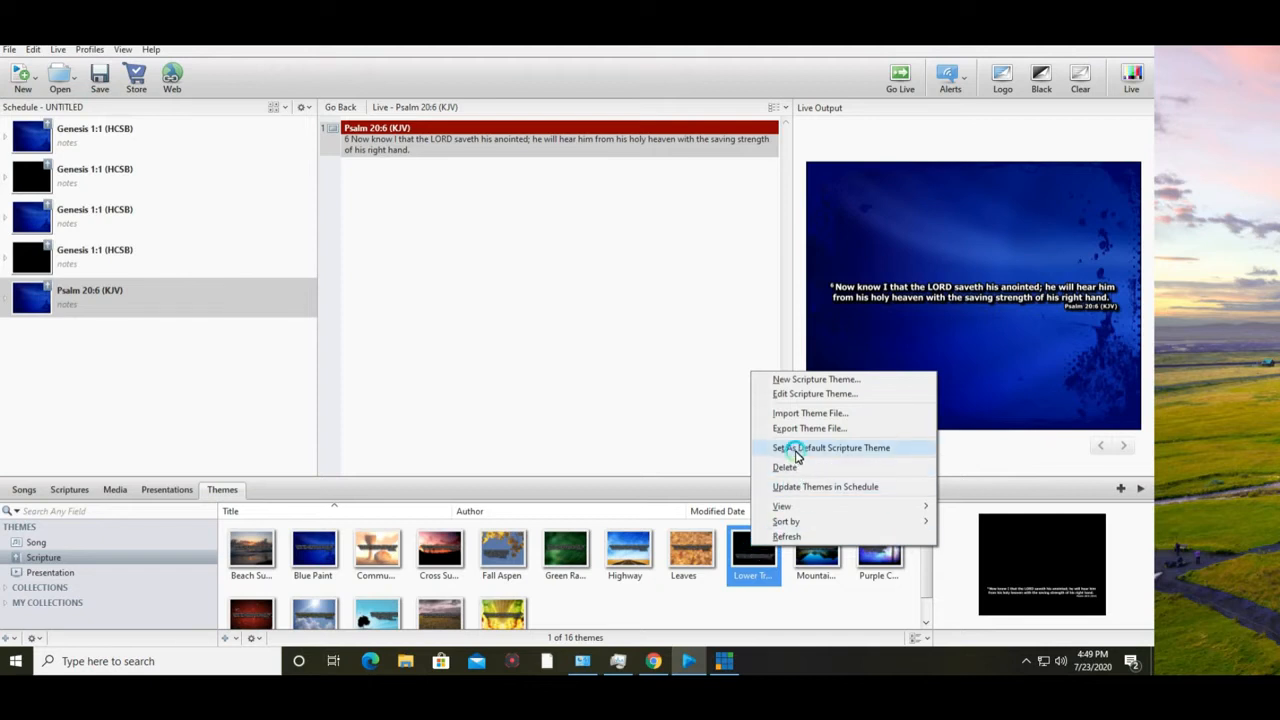
pyautogui.moveTo(813, 452)
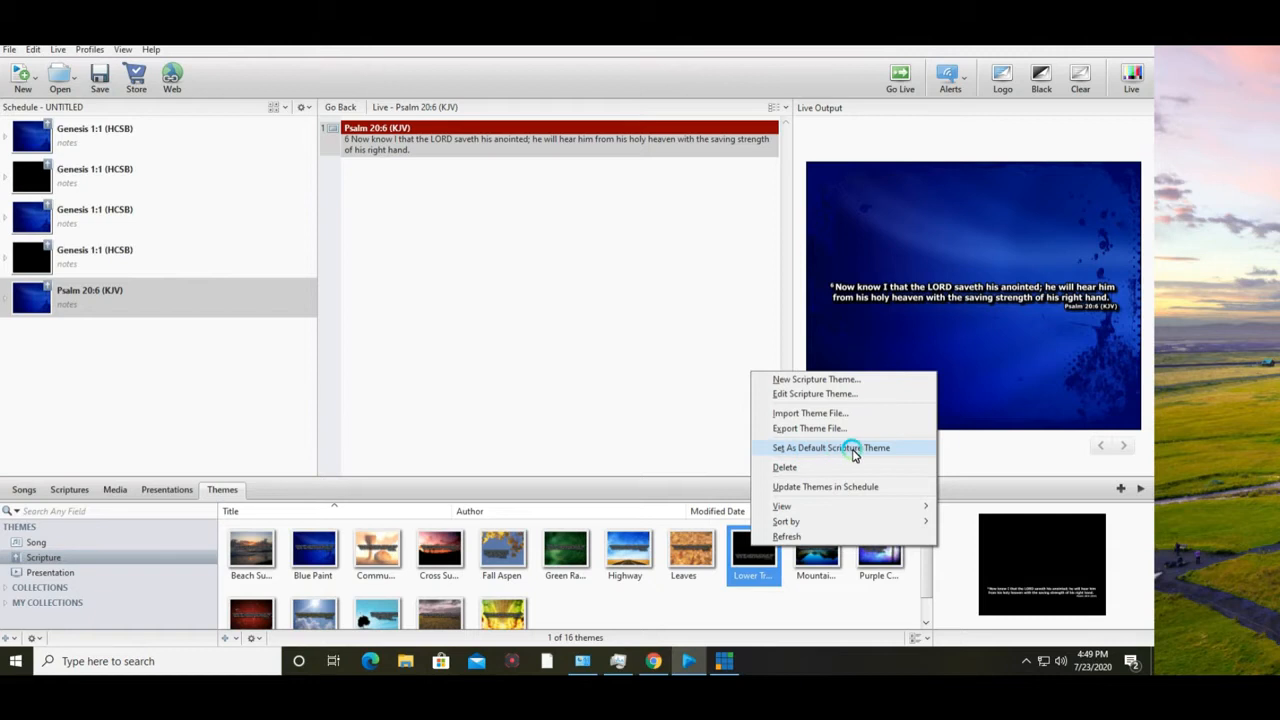
pyautogui.click(831, 447)
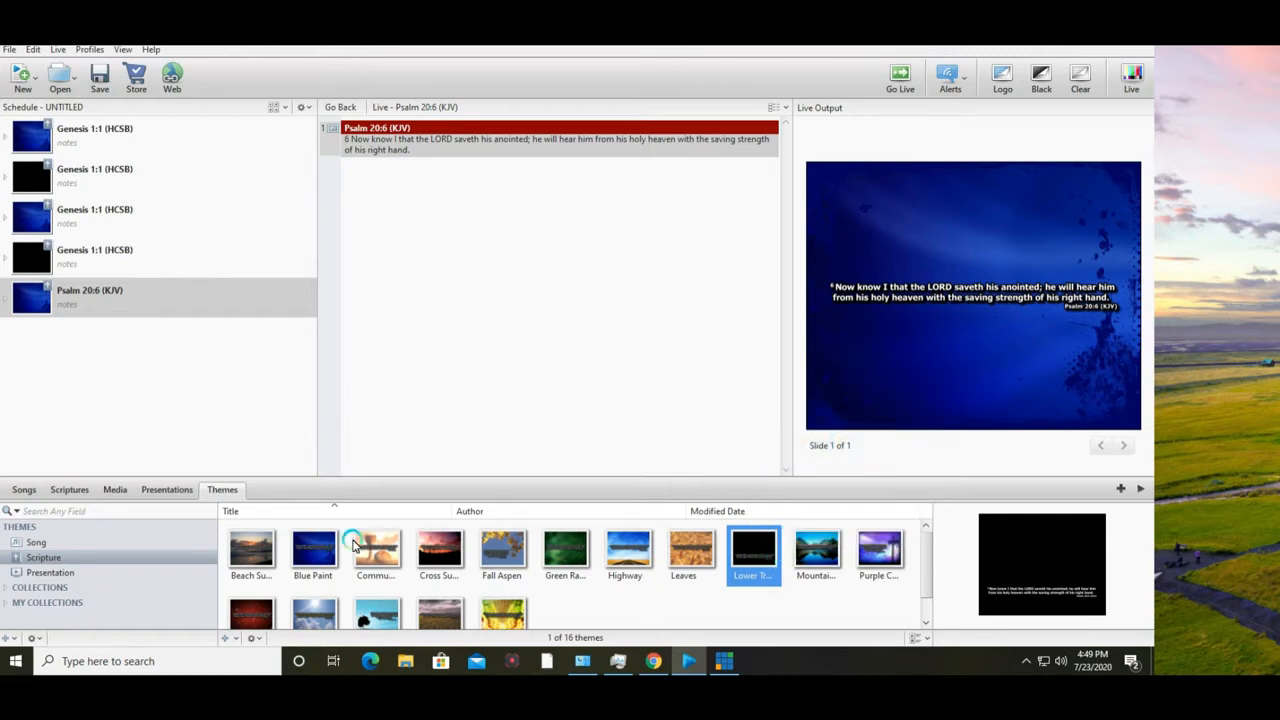
# Return to Scriptures and send Psalm 20:4 (KJV) live from the schedule.
pyautogui.click(69, 489)
pyautogui.write('Psalm 20:4')
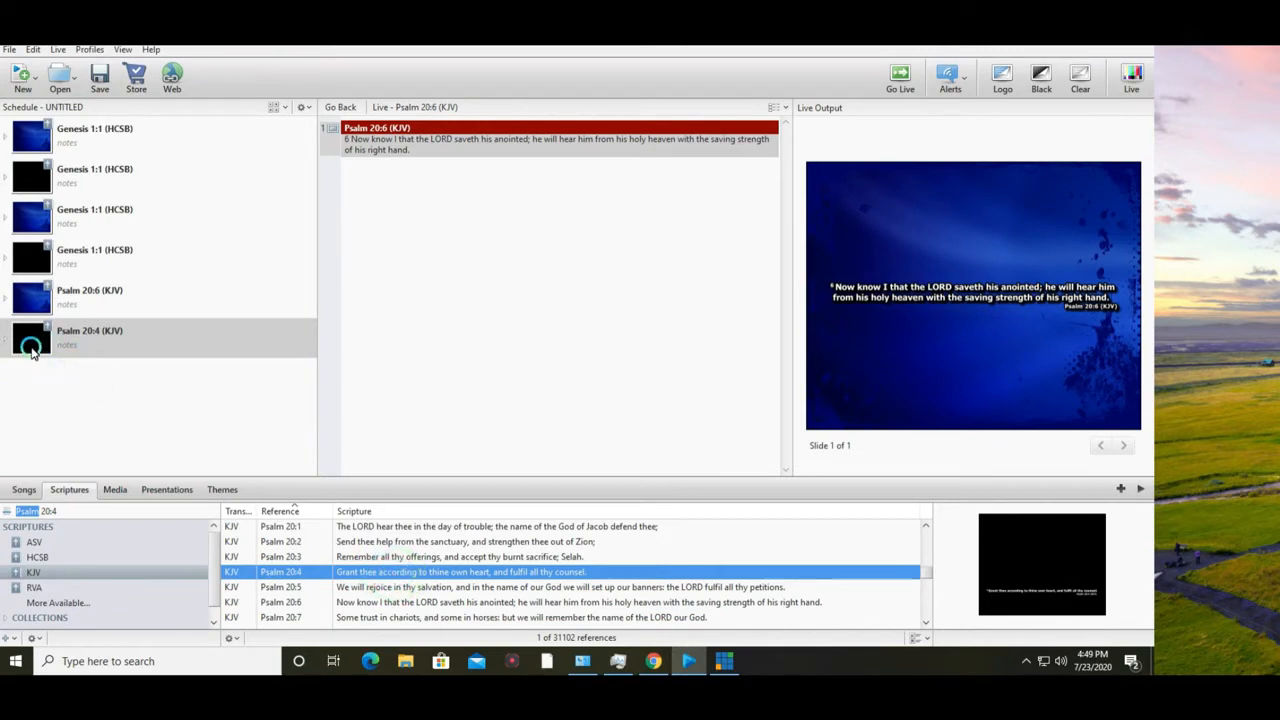
pyautogui.doubleClick(90, 337)
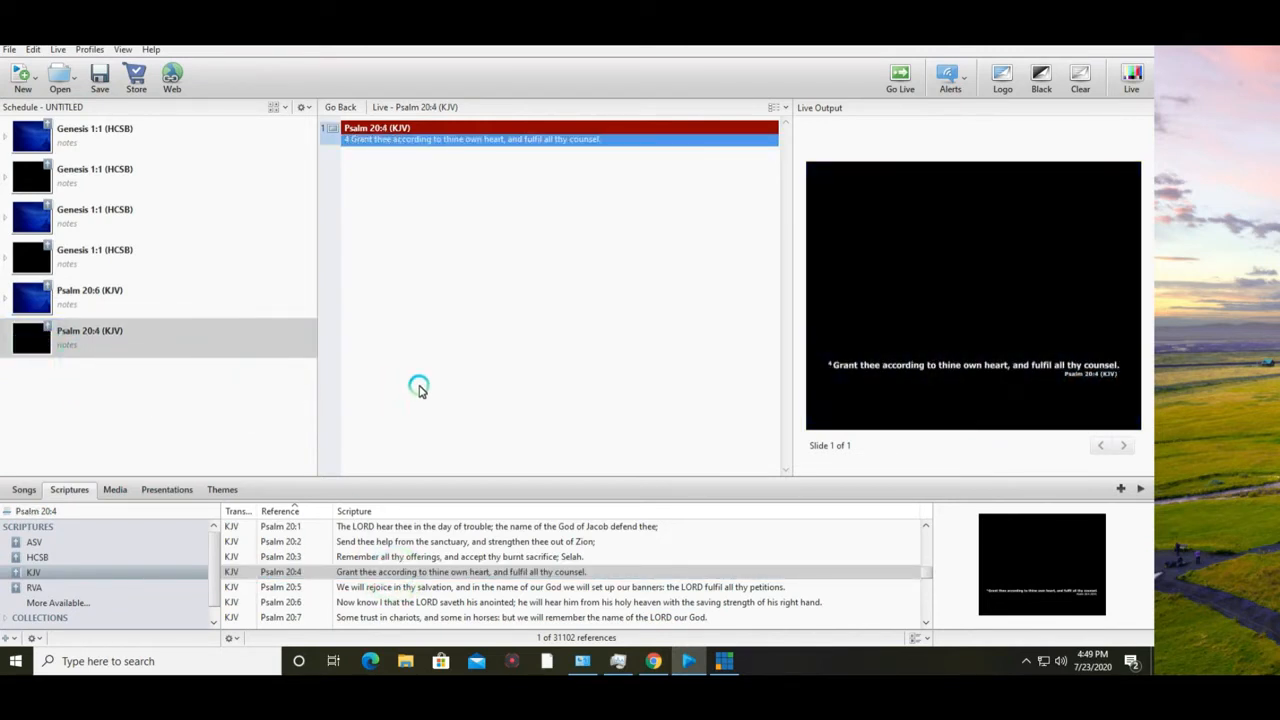